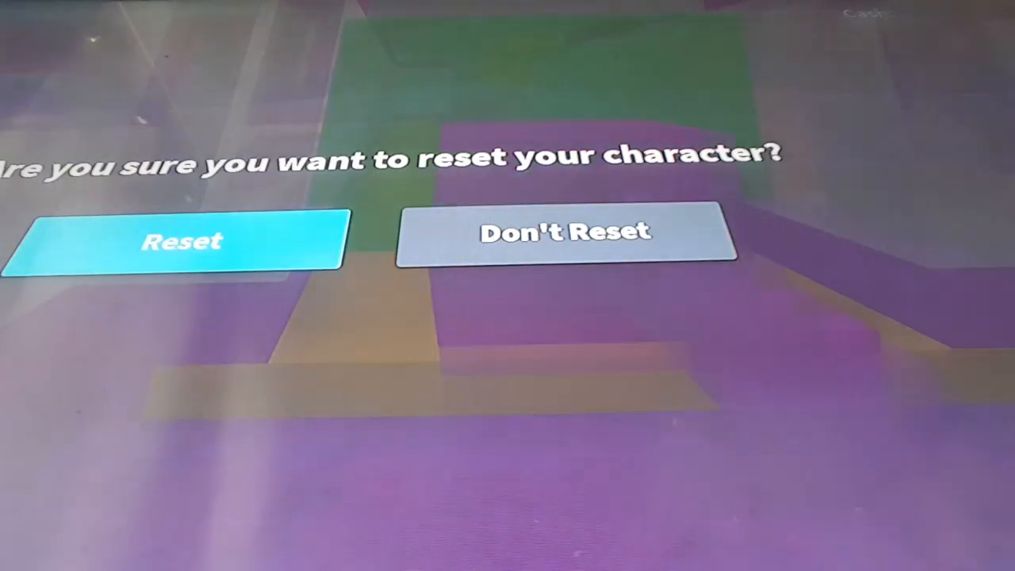
Choose Don't Reset in the confirmation dialog and return to the obby level
left_click(181, 242)
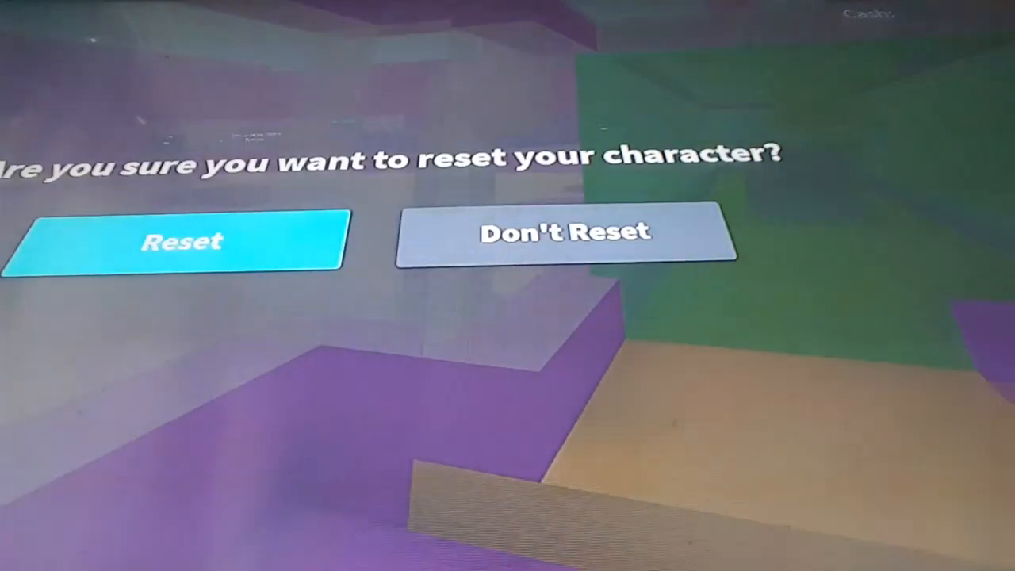
left_click(182, 242)
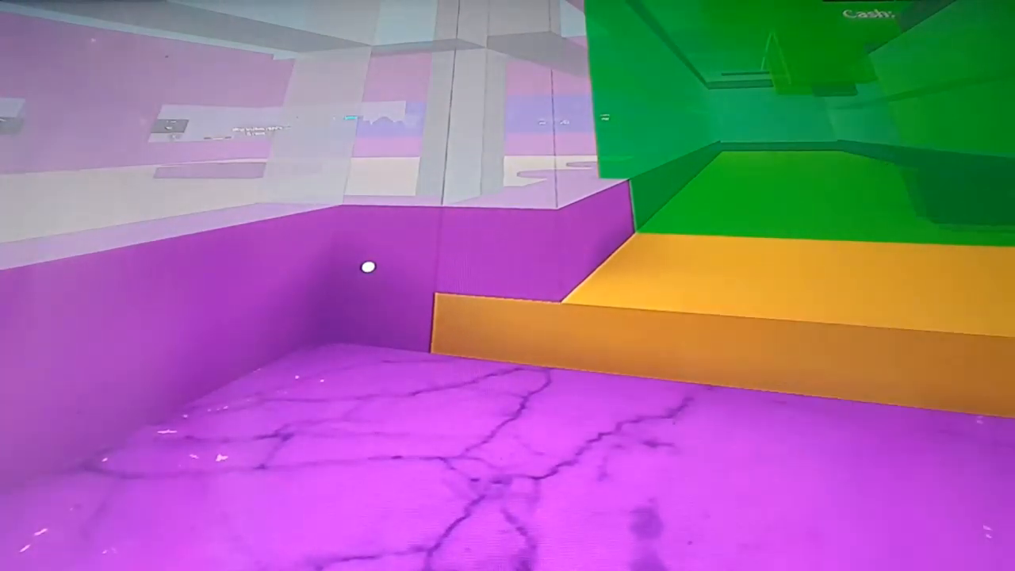